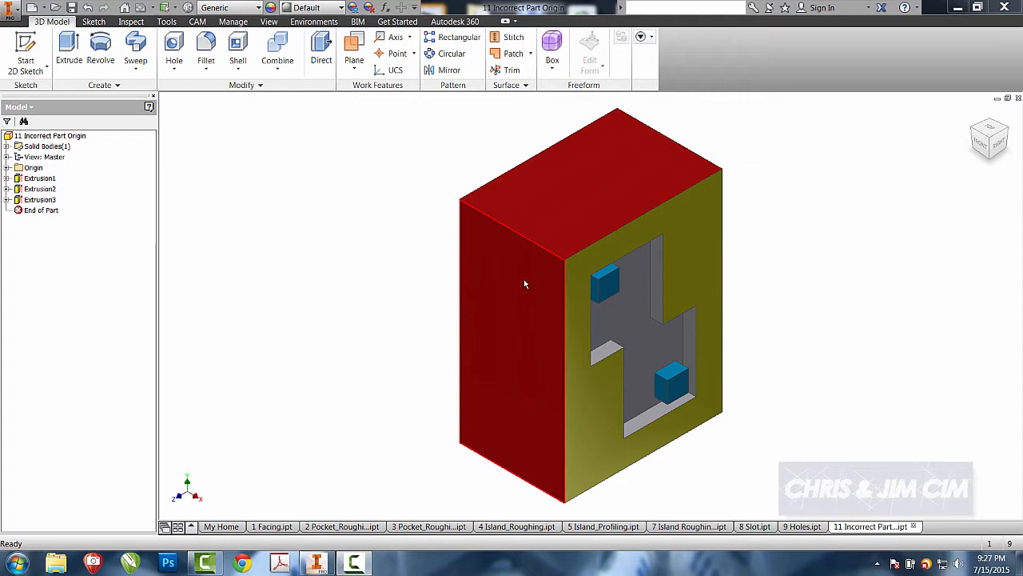
mouse_move(567, 259)
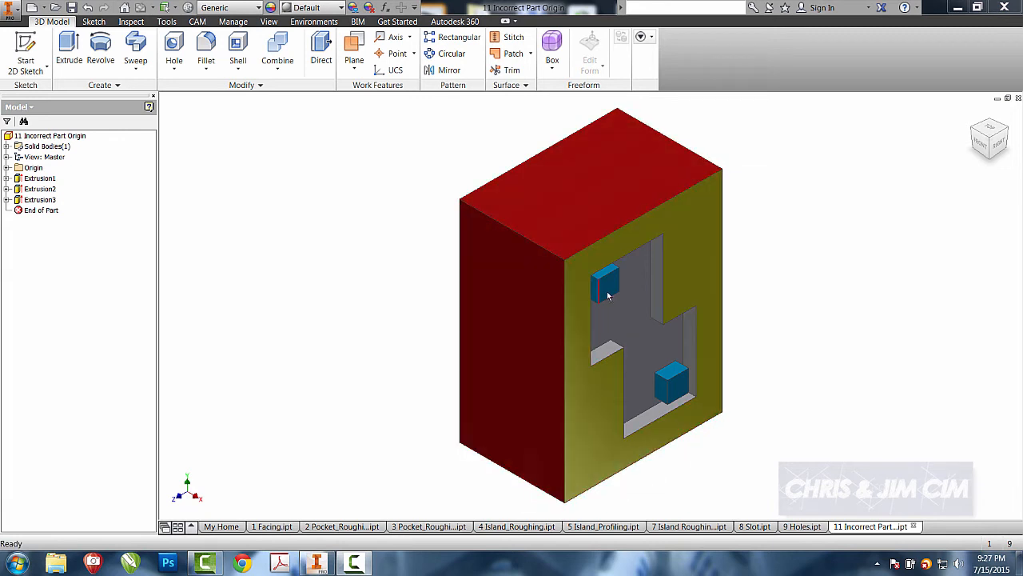
Free-orbit the part until the pocket and blocks face upward, then end the orbit.
click(636, 334)
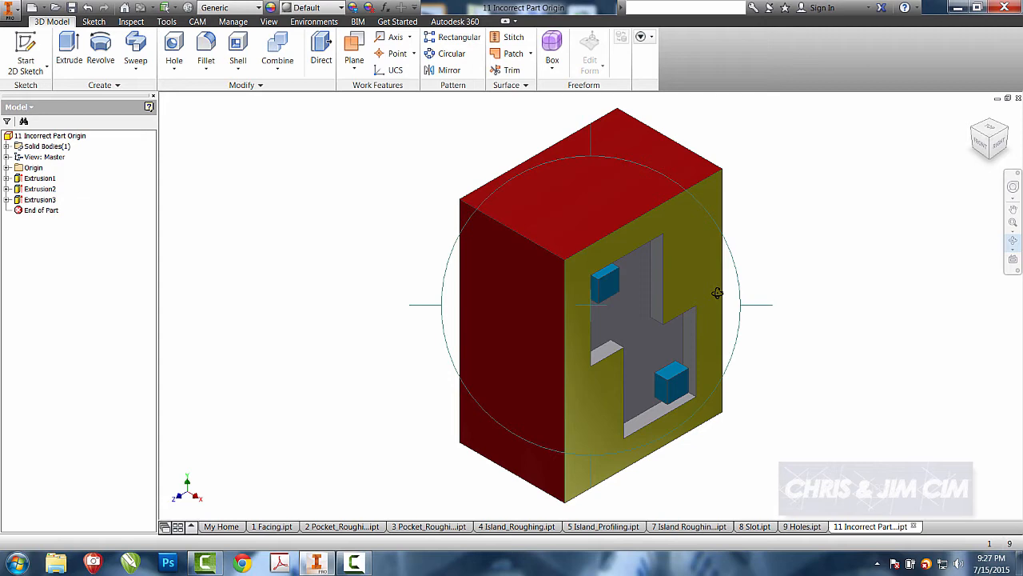
drag(716, 292, 665, 377)
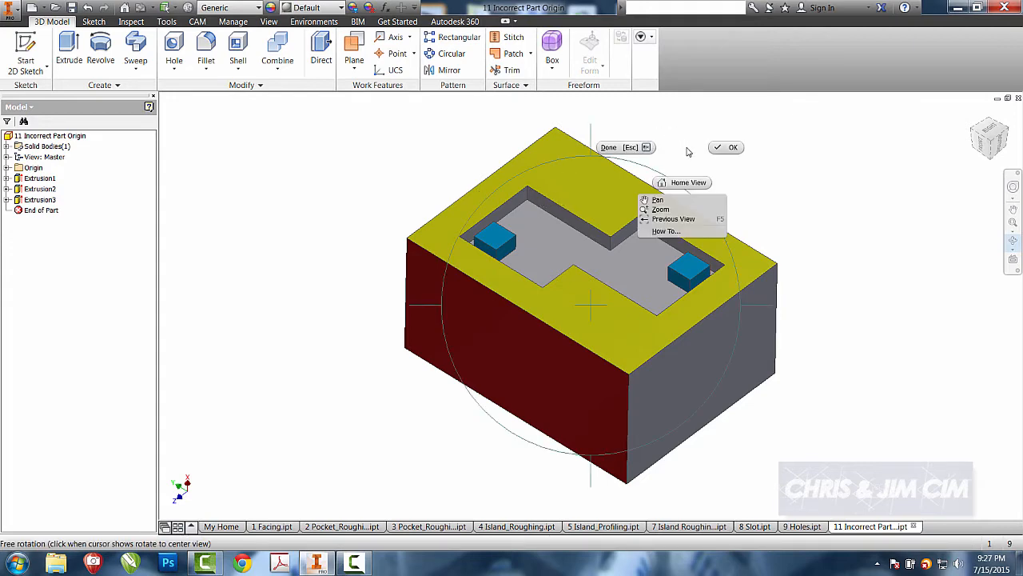
click(732, 147)
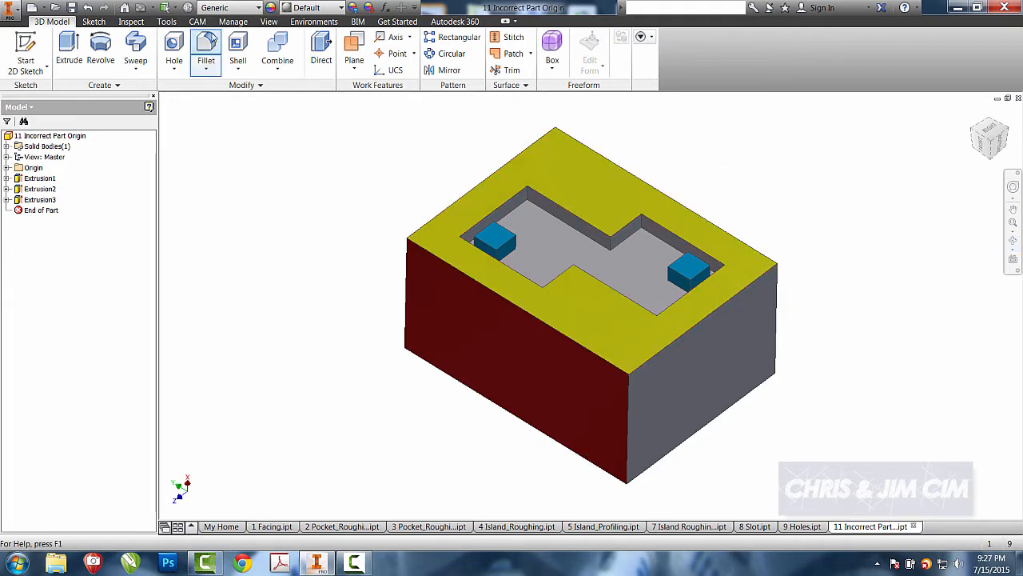
Create a CAM setup oriented by Z axis/plane & X axis with Z flipped upward, moving on to stock.
click(197, 21)
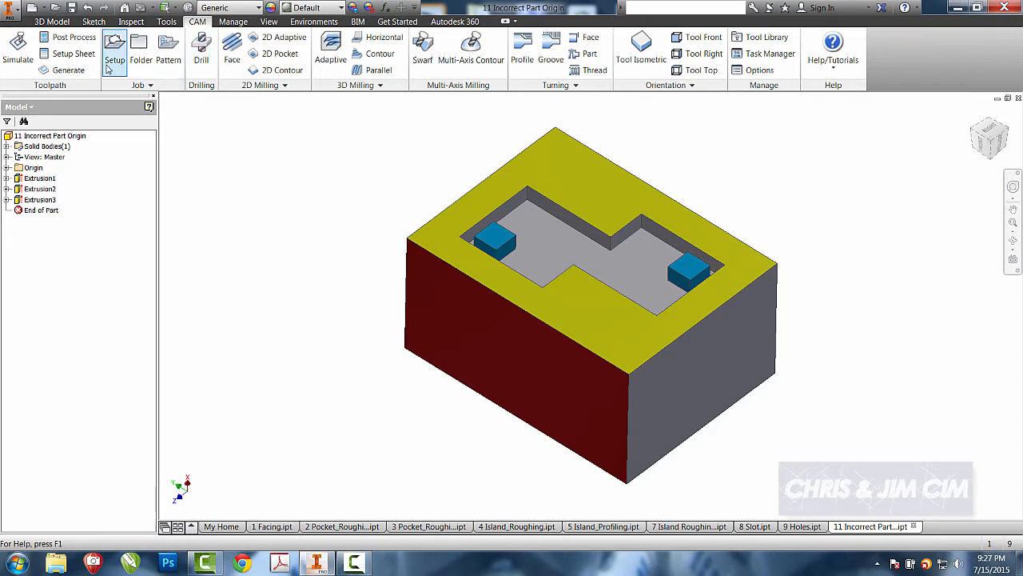
click(115, 48)
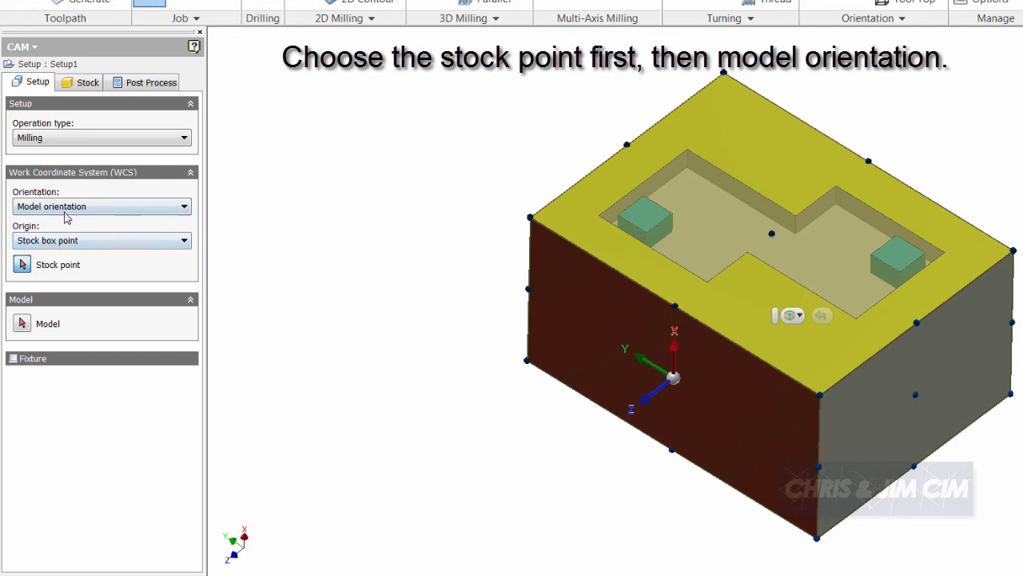
mouse_move(398, 227)
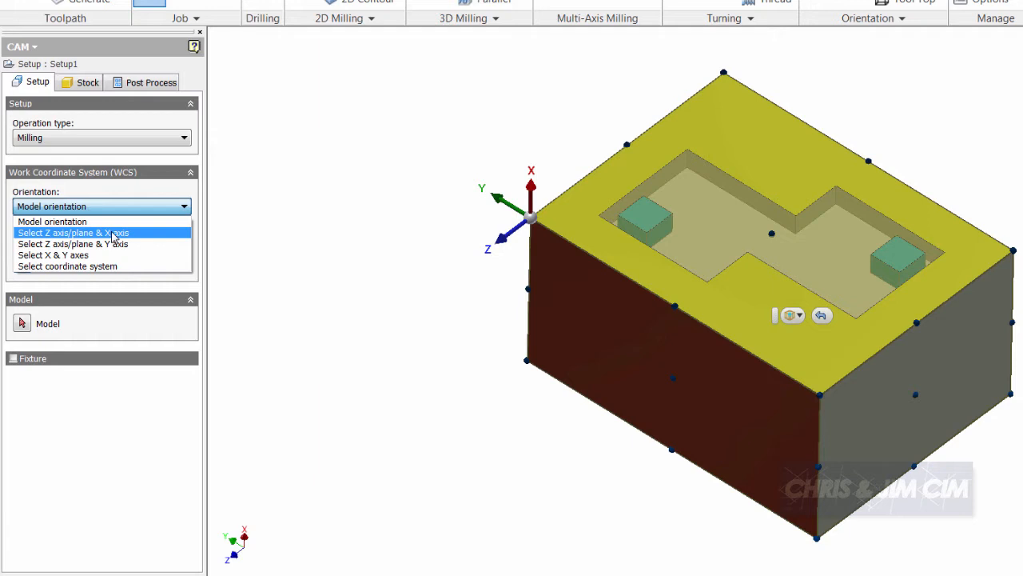
click(74, 233)
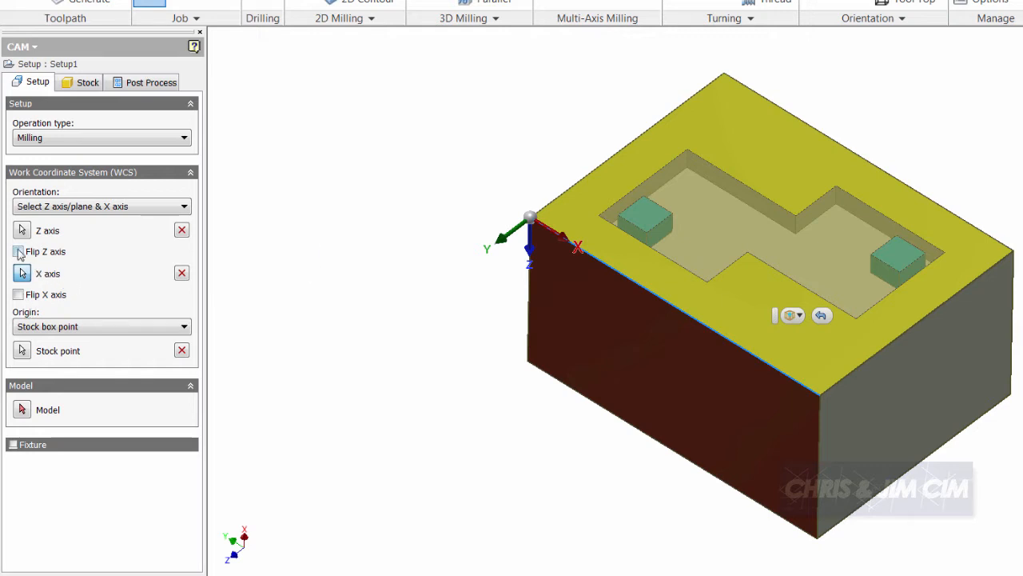
click(17, 251)
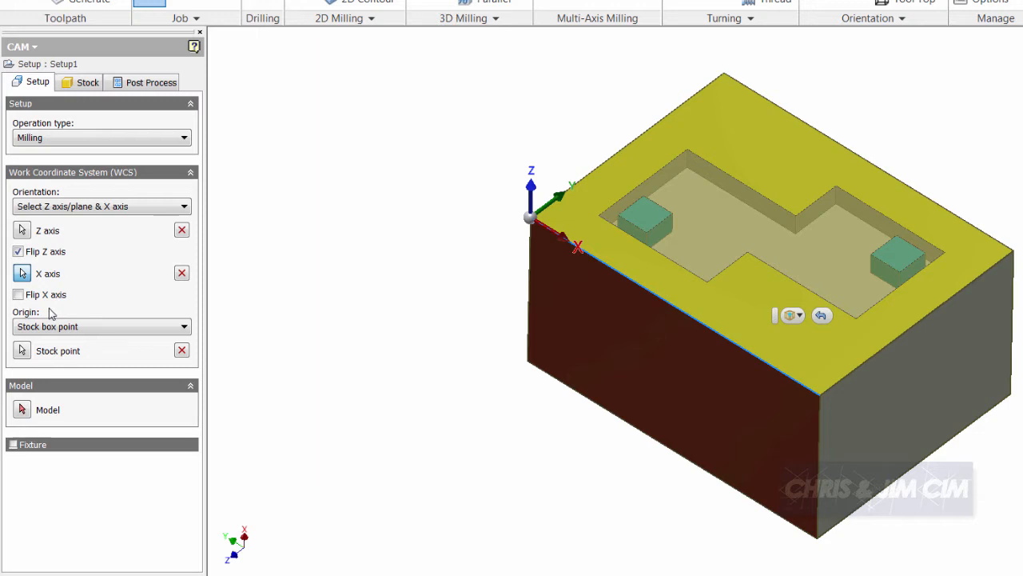
click(86, 82)
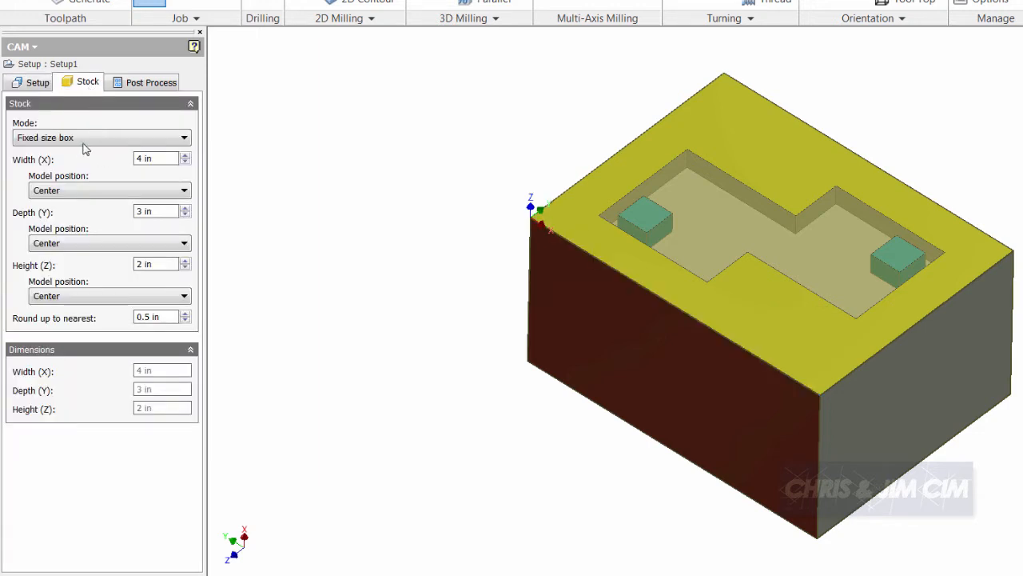
Keep the stock as a fixed-size 4 x 3 x 2 in box and finish Setup1.
click(103, 138)
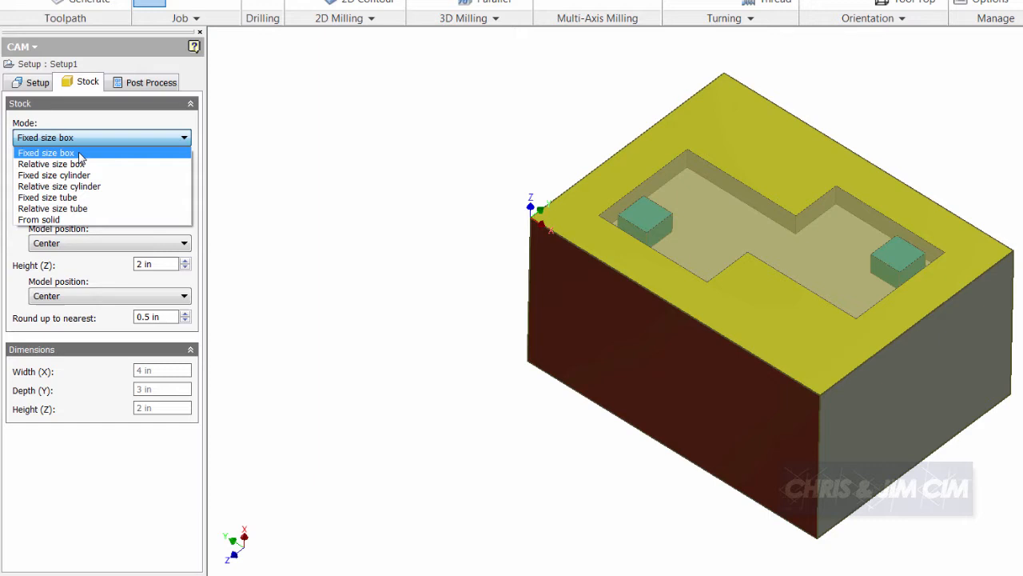
click(45, 152)
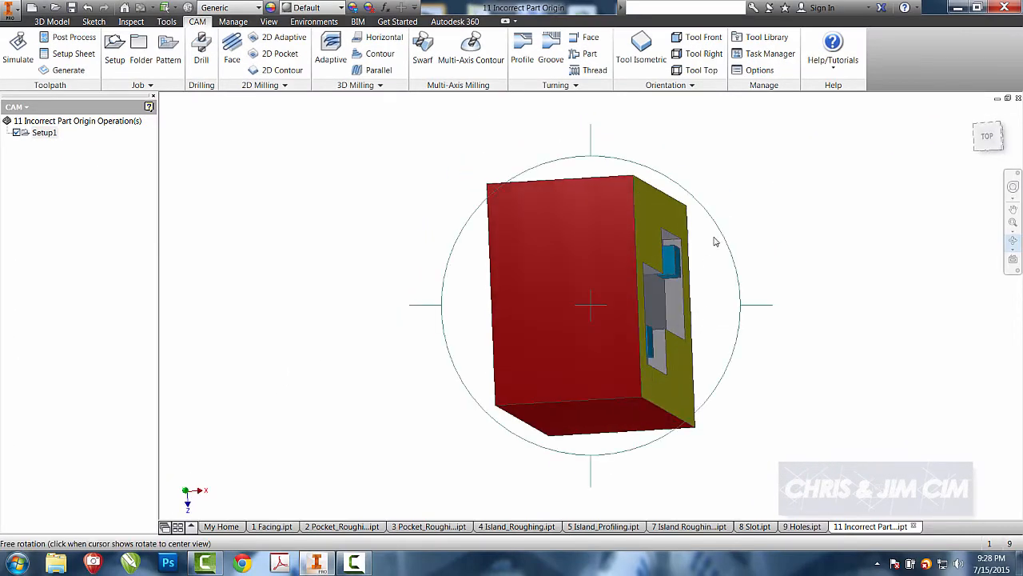
Return to the home view with the pocket facing up.
click(640, 48)
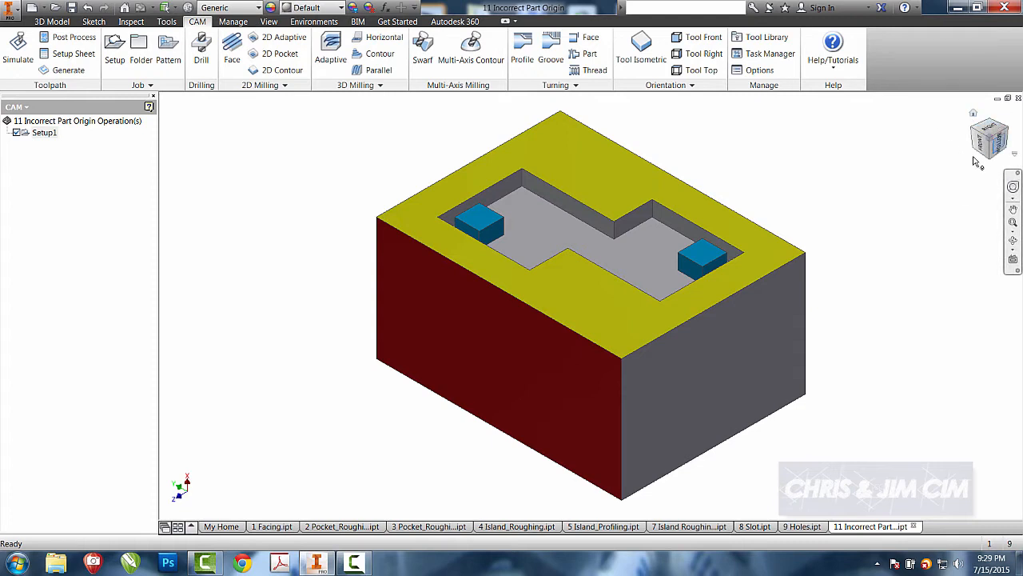
mouse_move(640, 48)
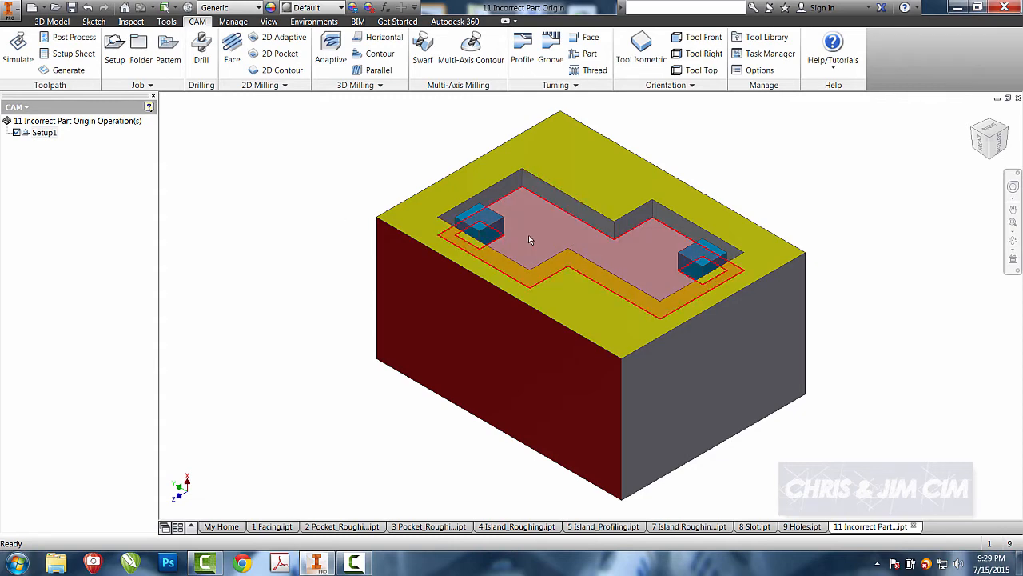
Start 2D Pocket1 on the pocket floor using the 1/2-inch flat end mill from the library.
click(536, 237)
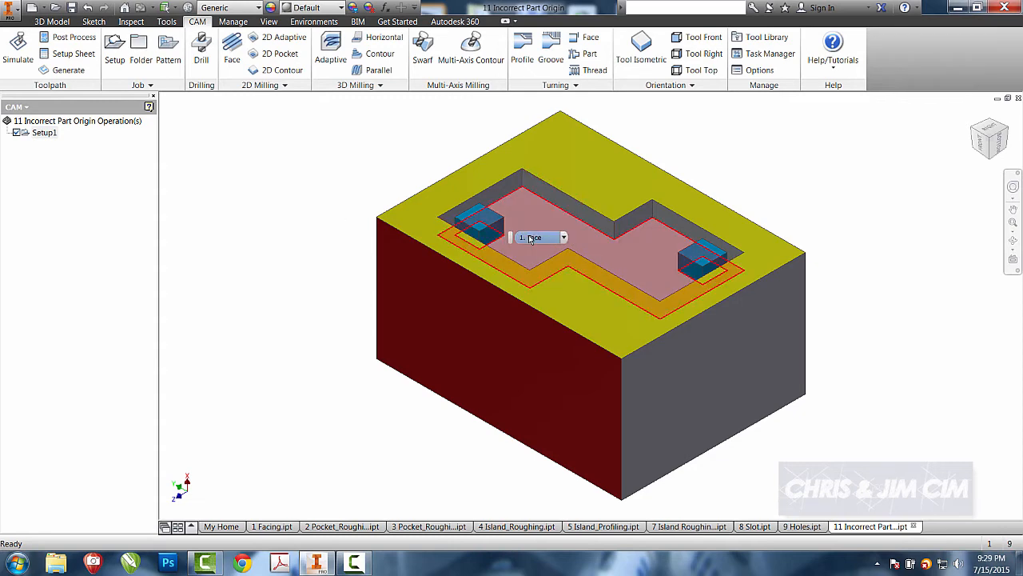
click(278, 53)
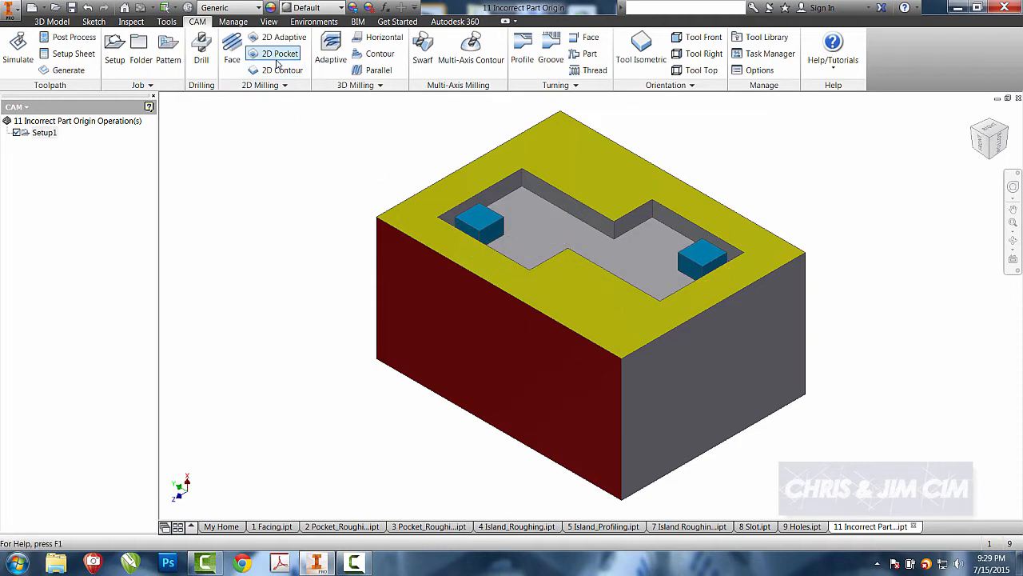
click(278, 53)
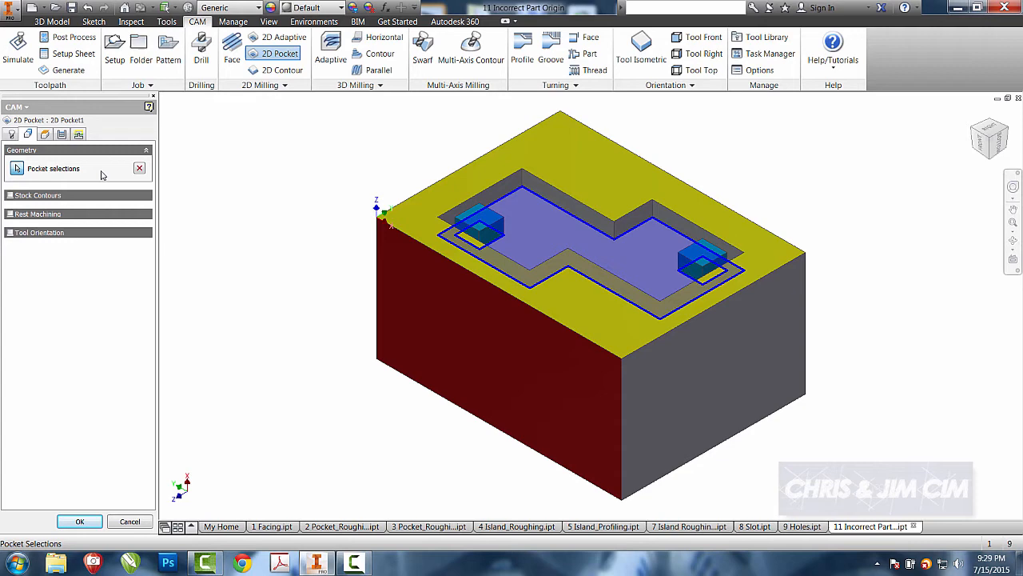
click(28, 134)
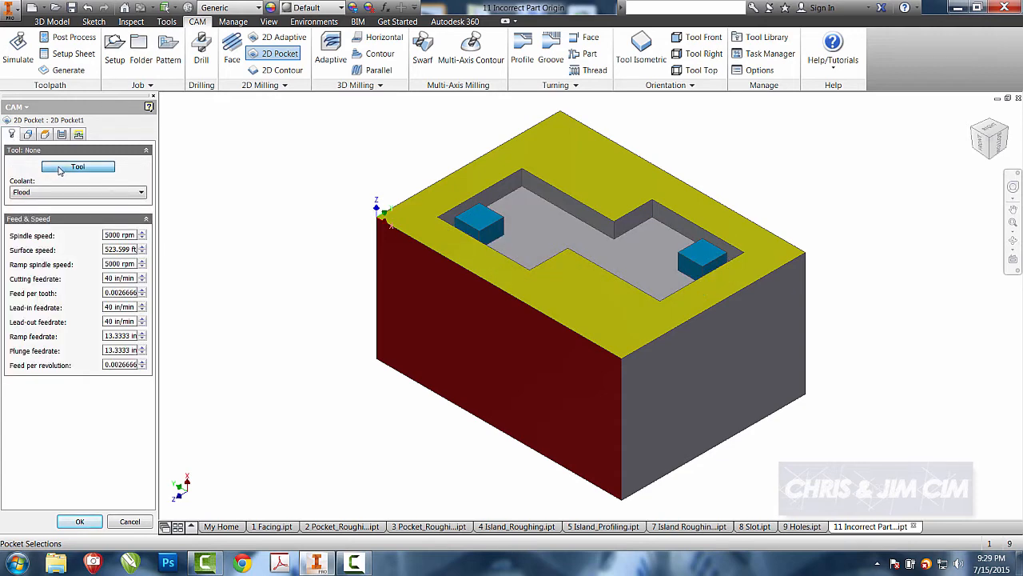
click(77, 166)
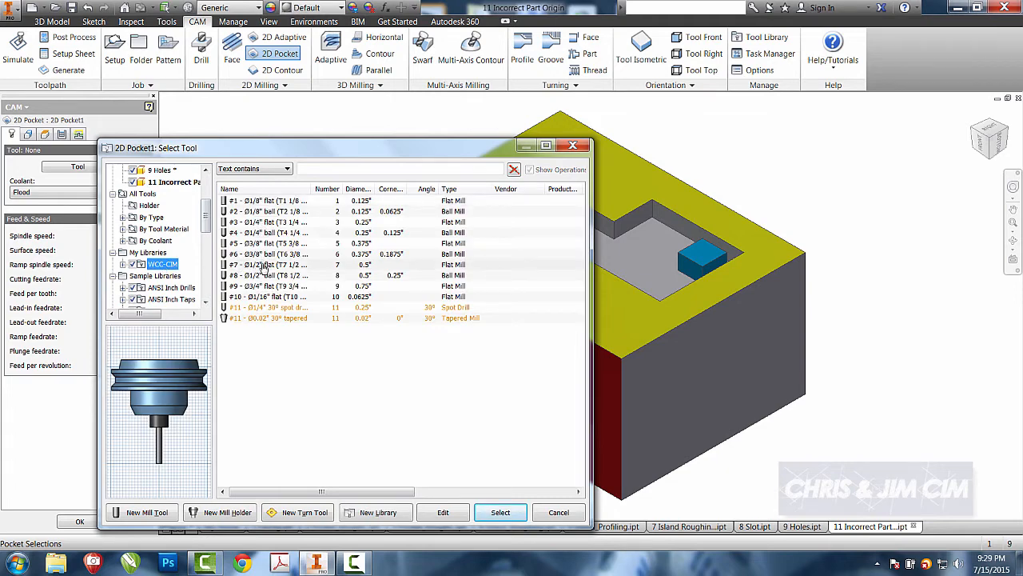
click(499, 512)
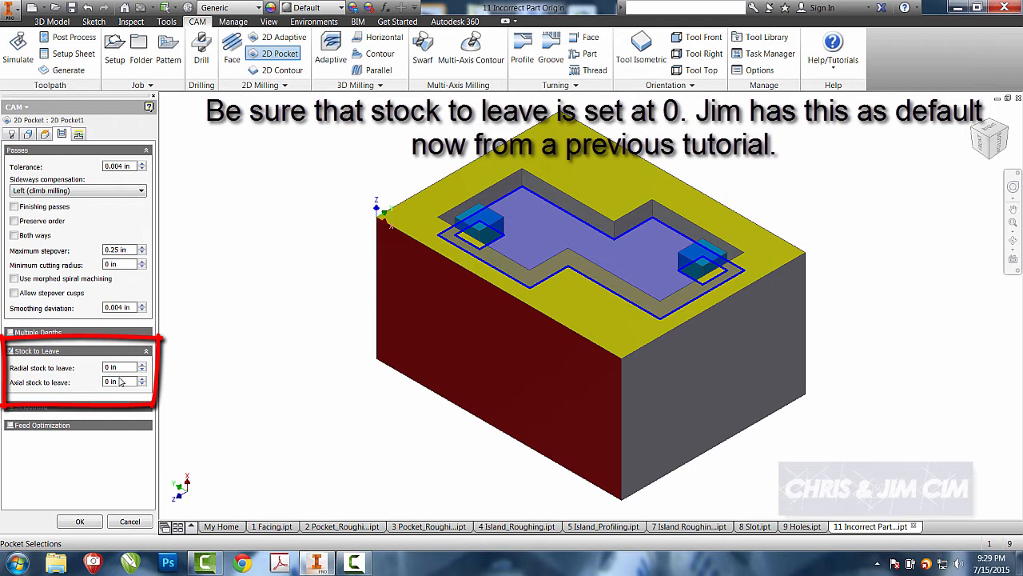
Keep zero stock to leave and confirm the 2D Pocket1 operation.
click(35, 350)
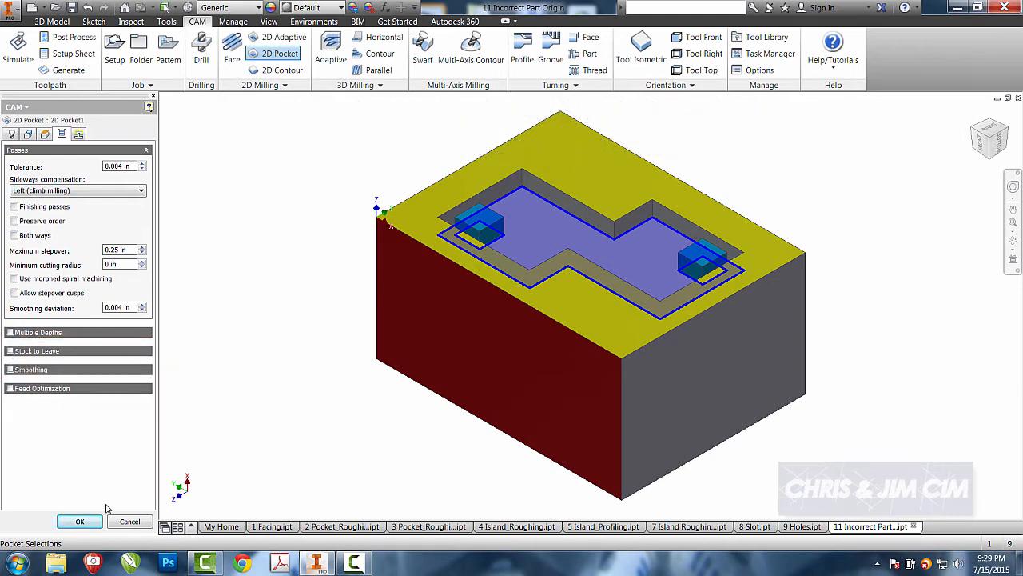
click(80, 522)
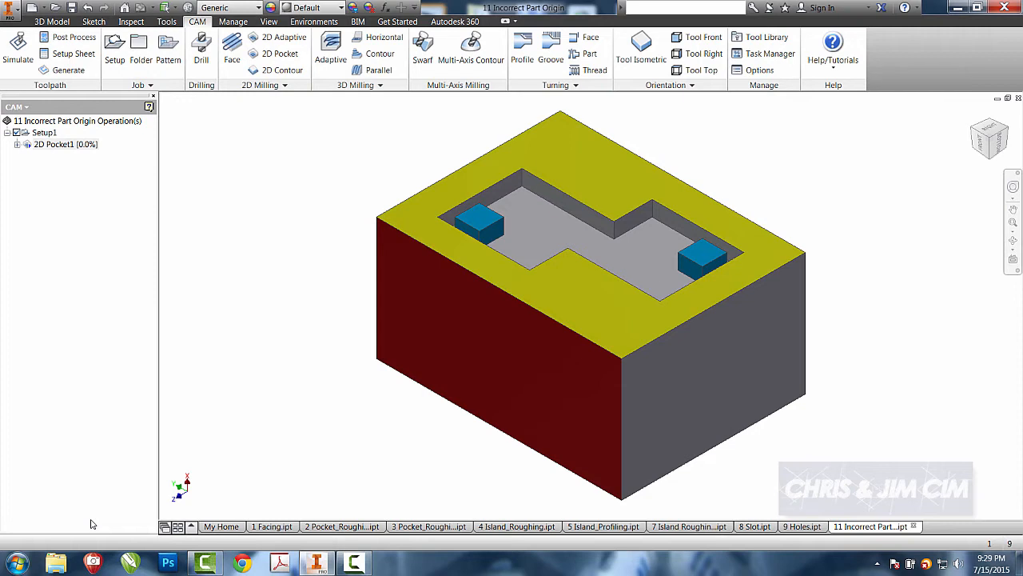
click(67, 70)
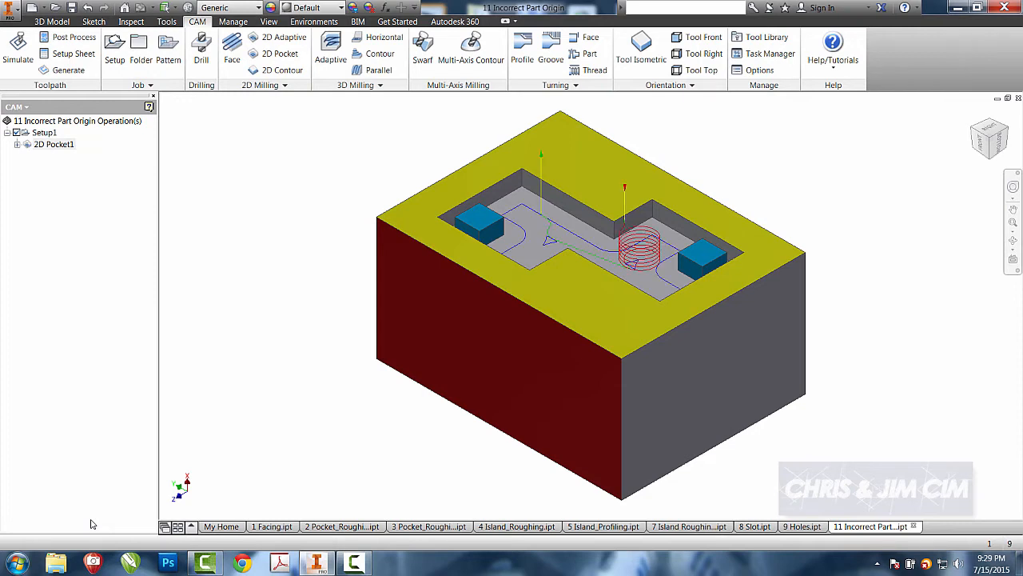
click(17, 48)
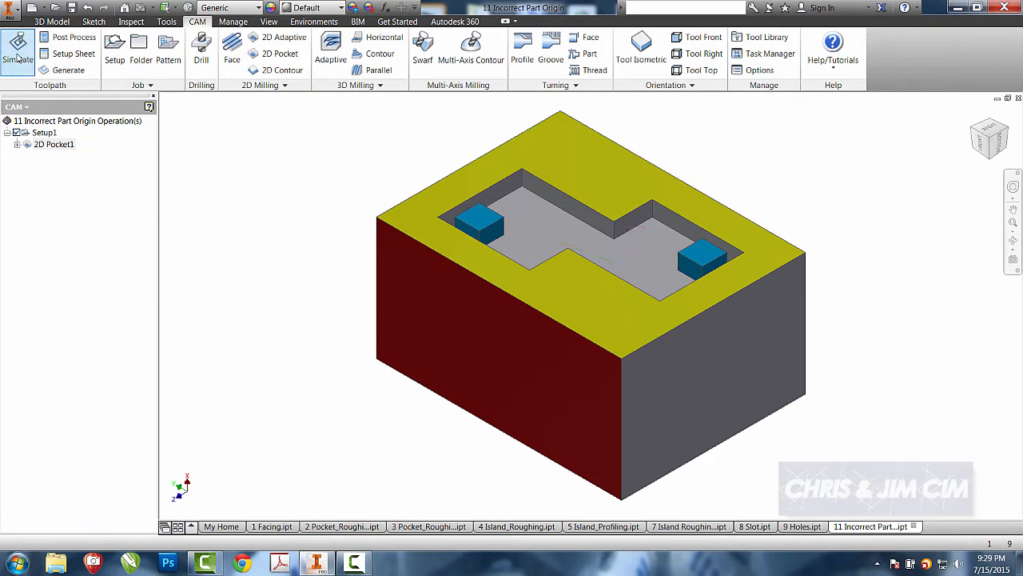
click(18, 48)
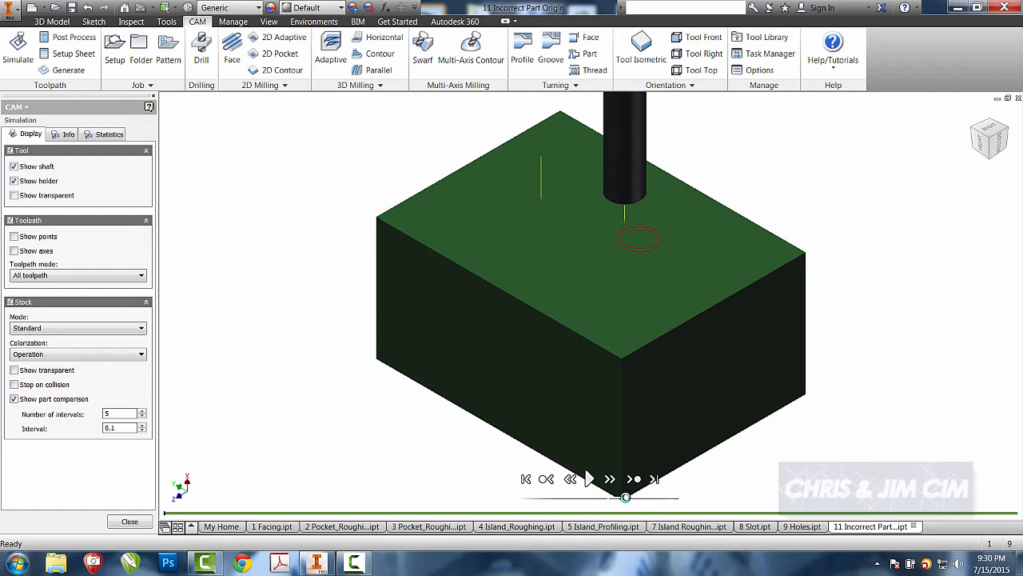
click(588, 480)
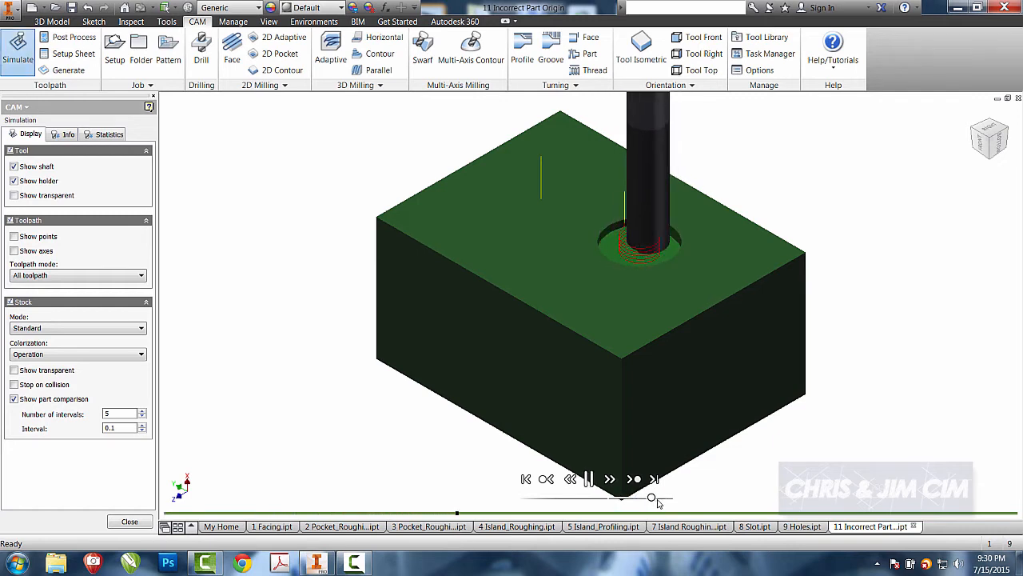
click(588, 479)
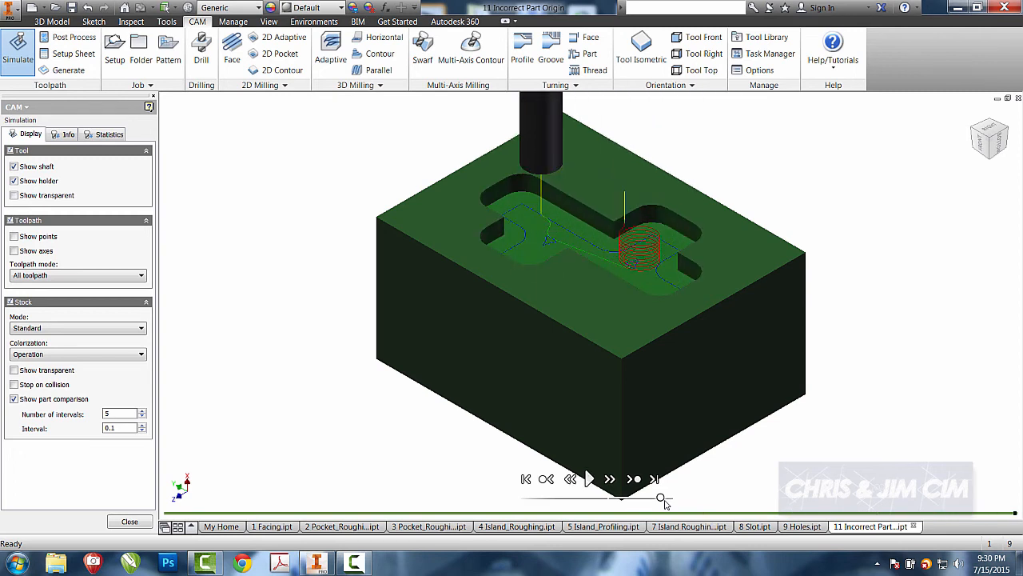
click(589, 478)
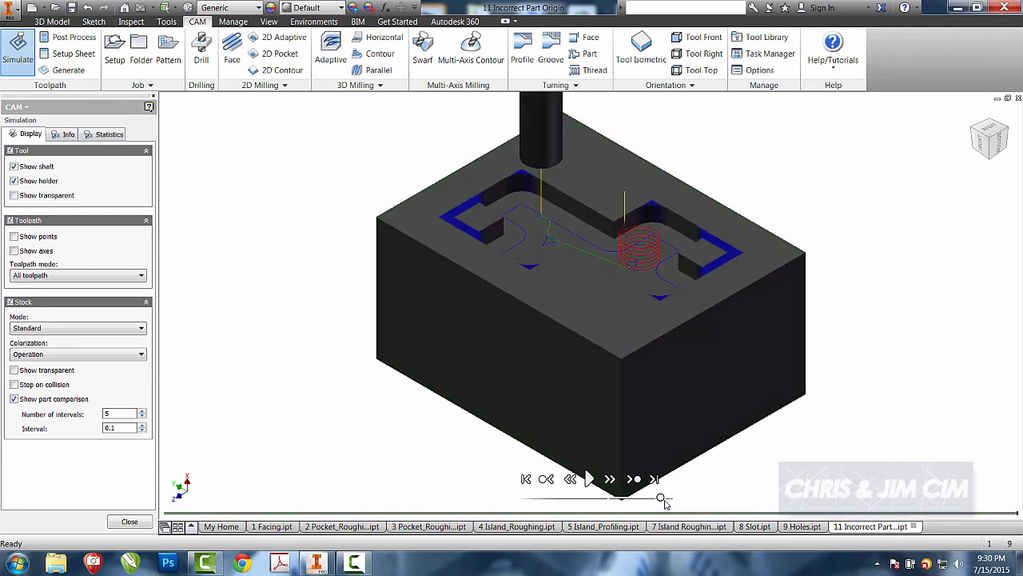
click(12, 398)
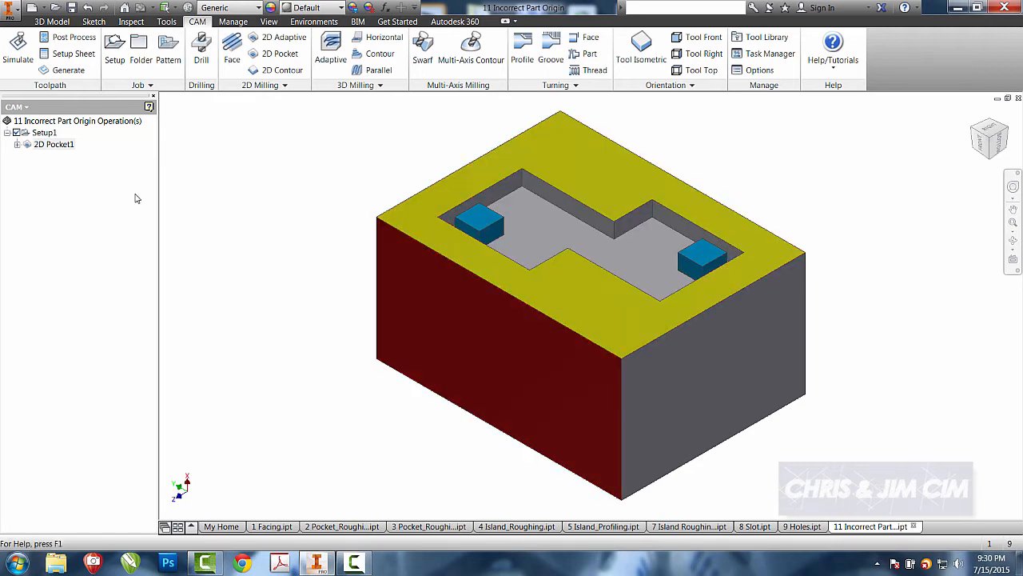
Start 2D Pocket2 as rest machining after a .5 in tool diameter.
click(281, 54)
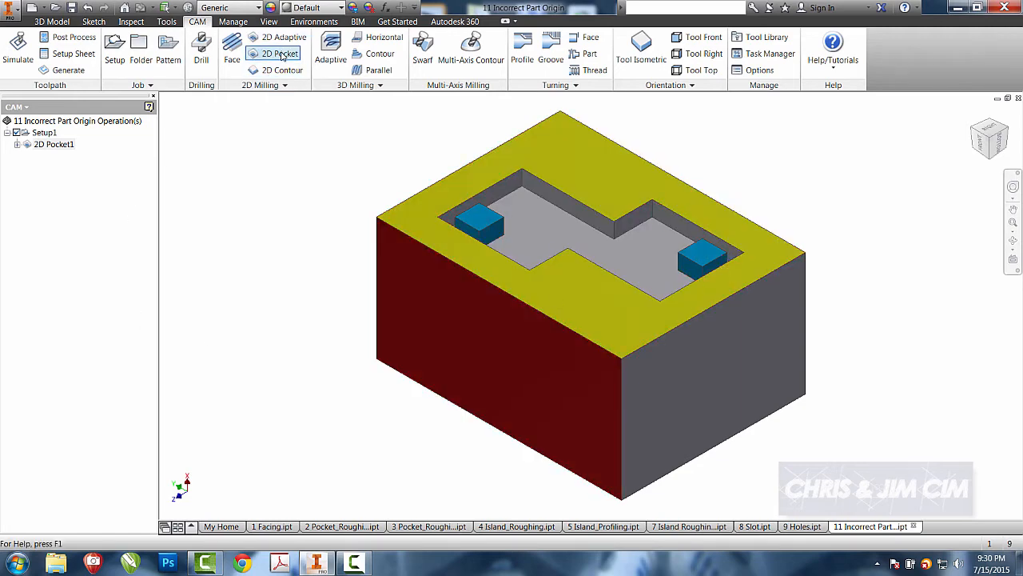
click(278, 53)
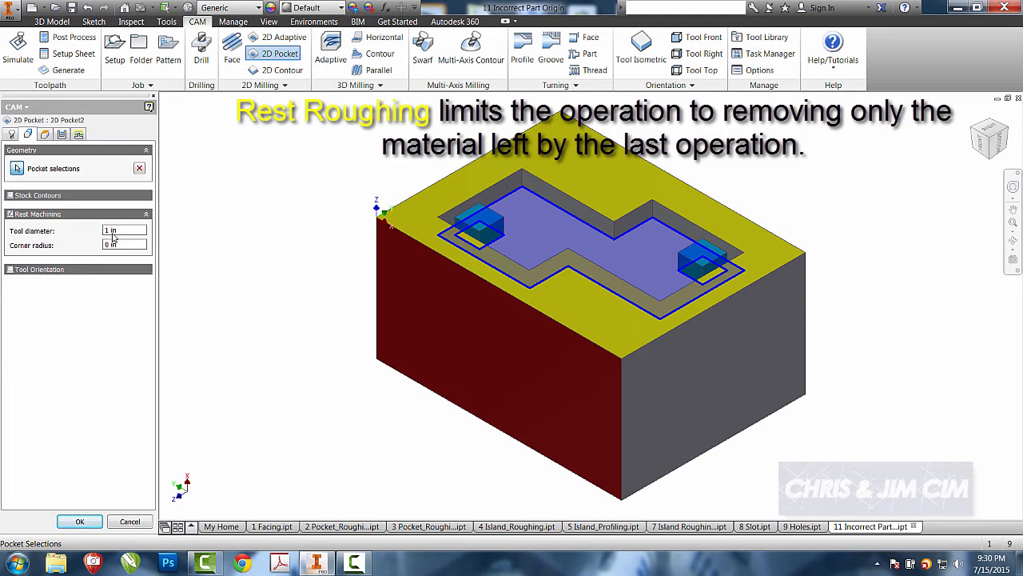
mouse_move(125, 230)
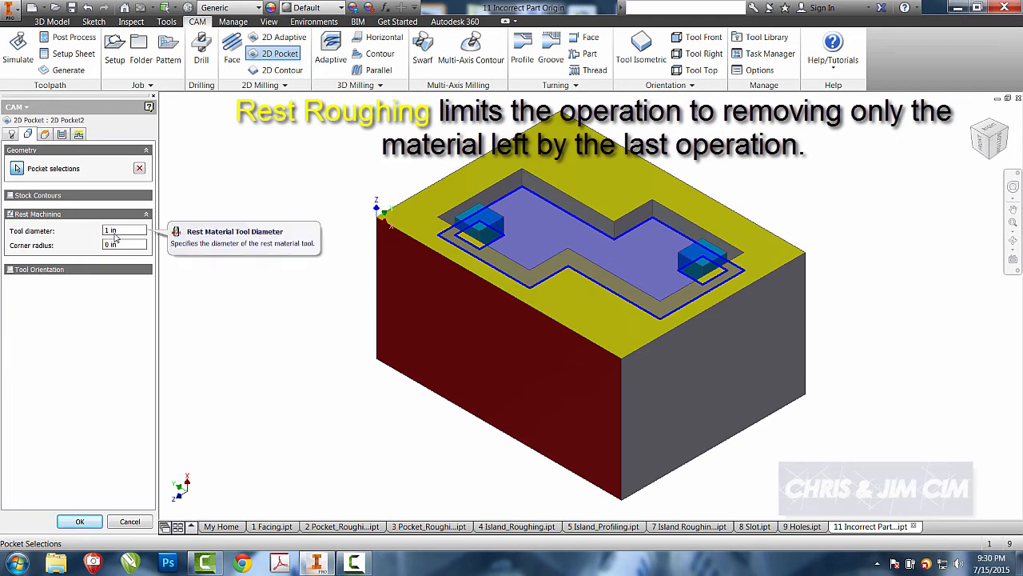
mouse_move(472, 211)
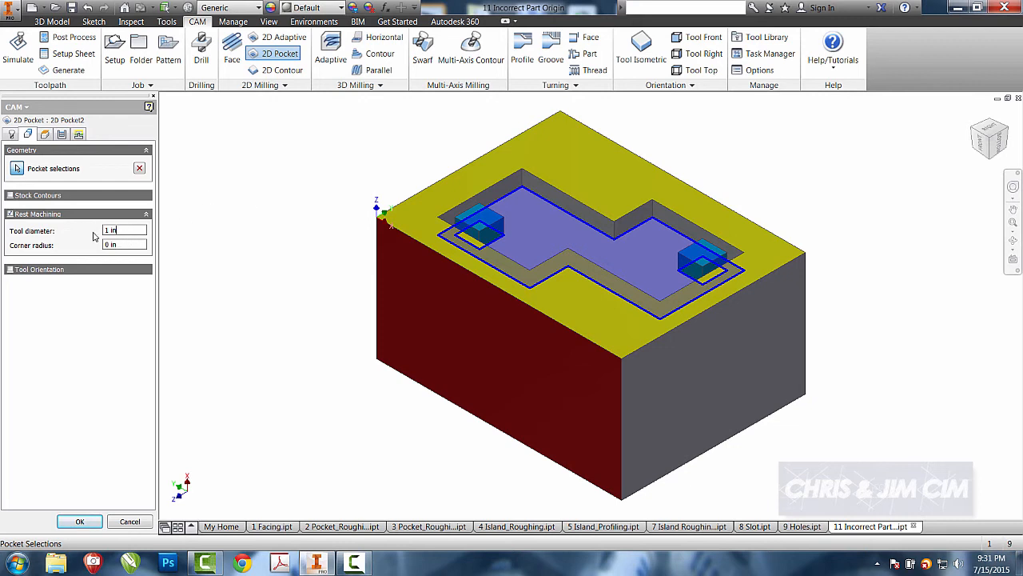
text(.5)
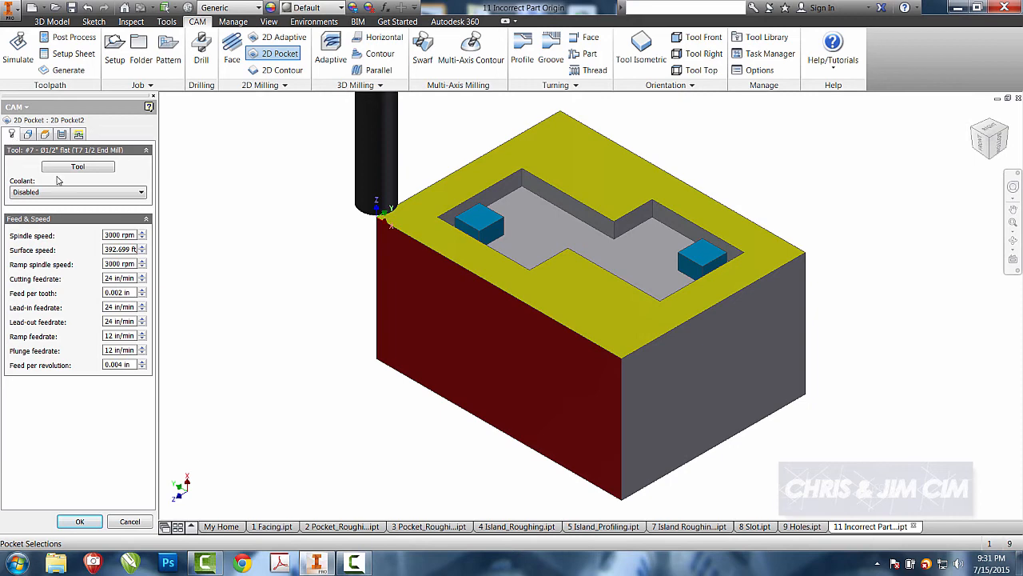
Assign the 1/8-inch flat end mill and generate the rest pocket toolpath.
click(77, 166)
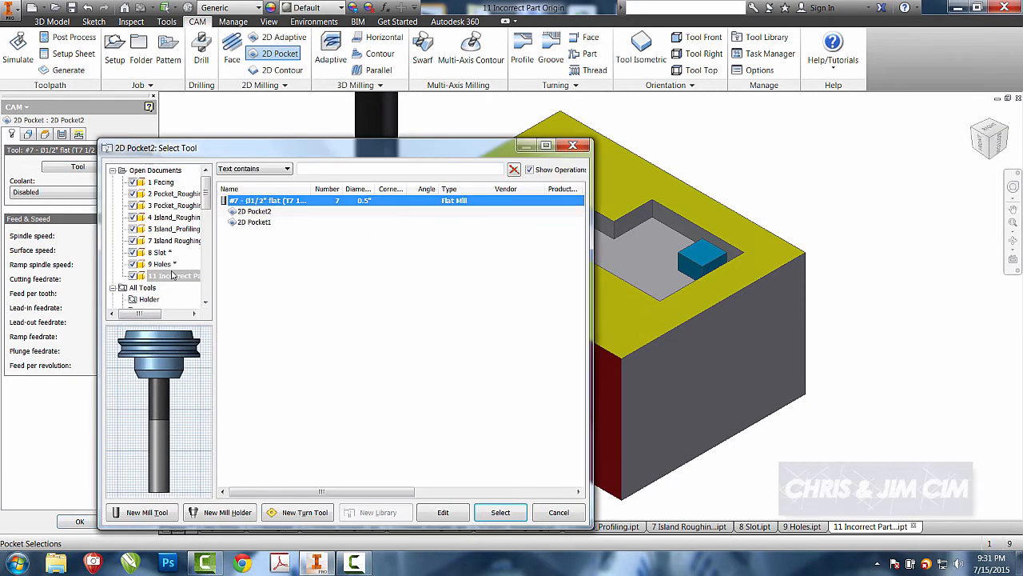
scroll(down, 3)
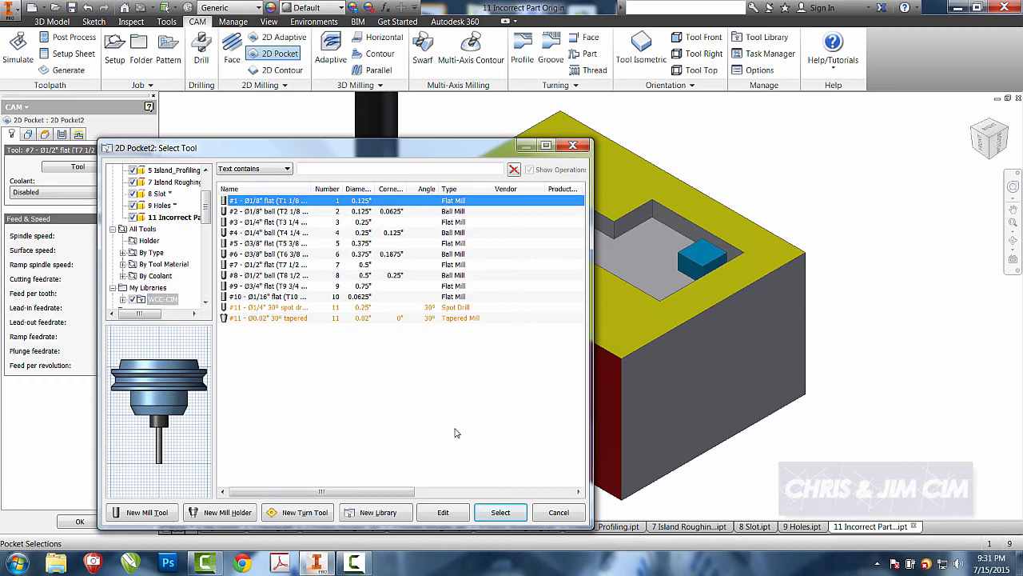
click(499, 512)
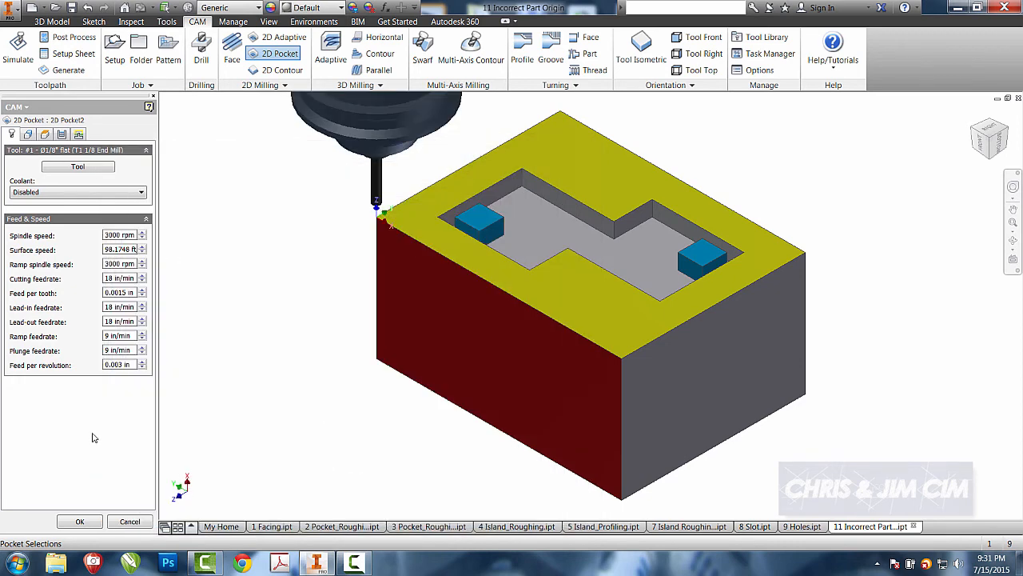
click(80, 521)
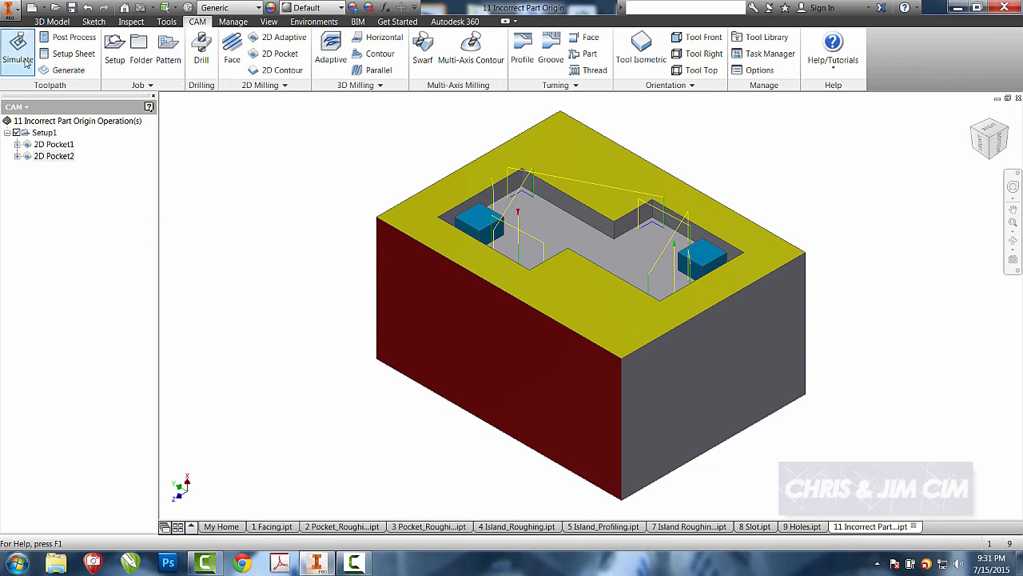
Simulate 2D Pocket2 cutting the stock through to the end, then close it.
click(18, 51)
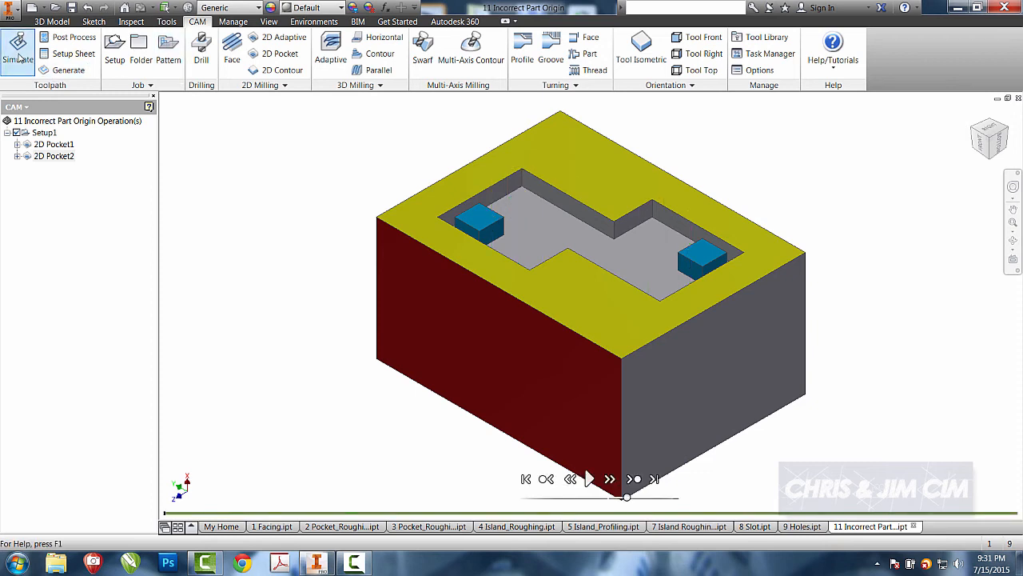
click(589, 480)
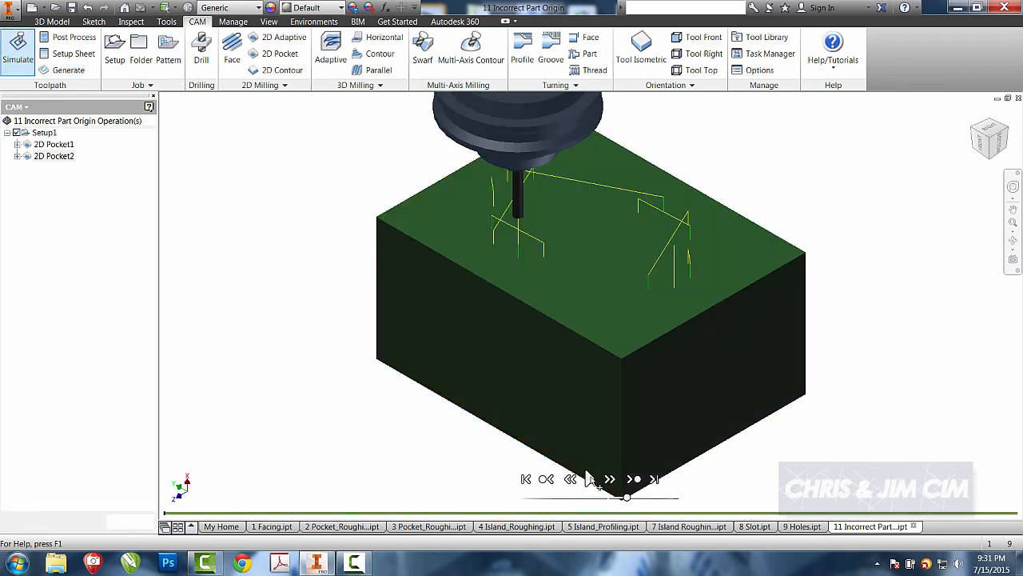
click(588, 480)
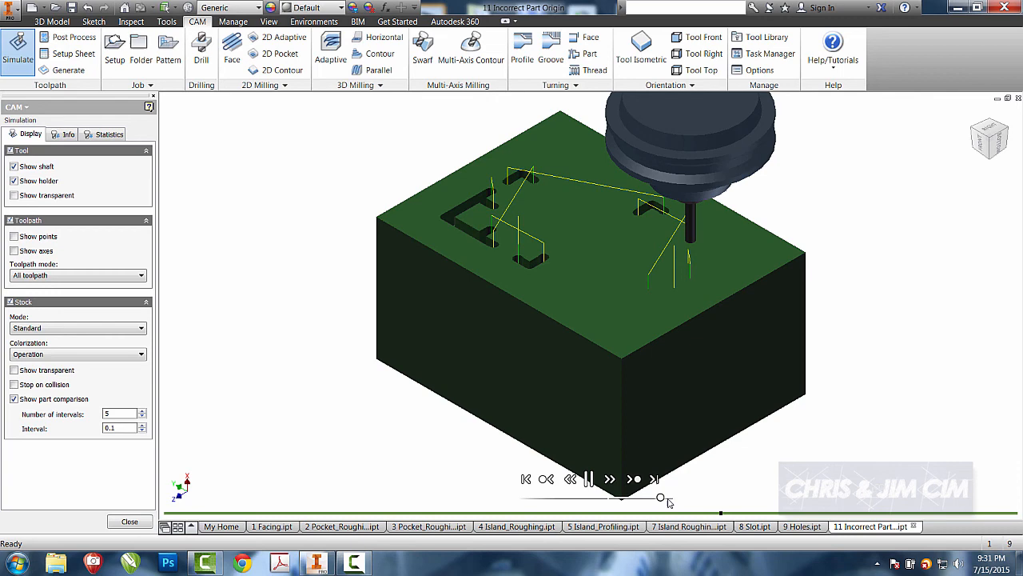
click(588, 478)
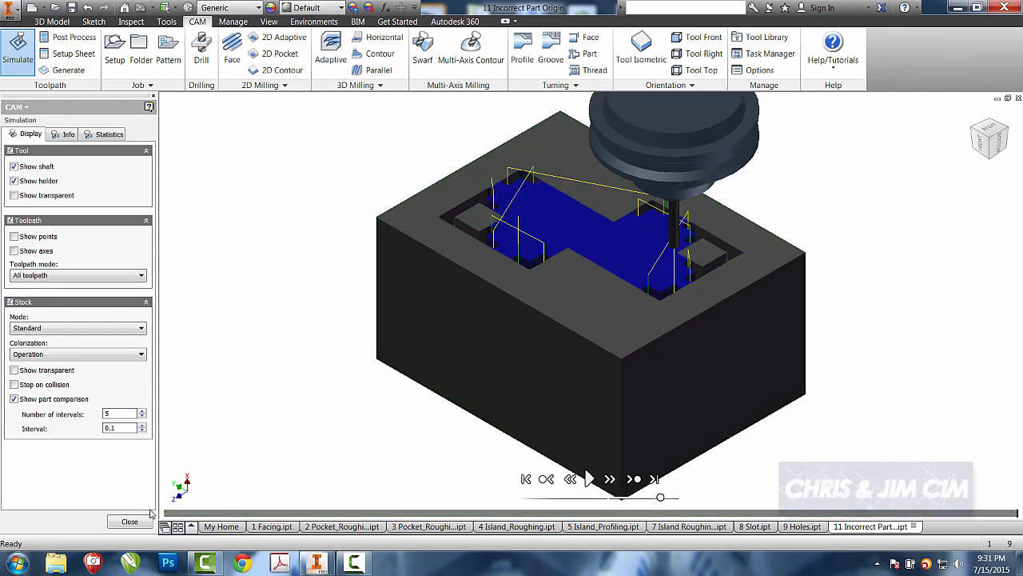
click(128, 522)
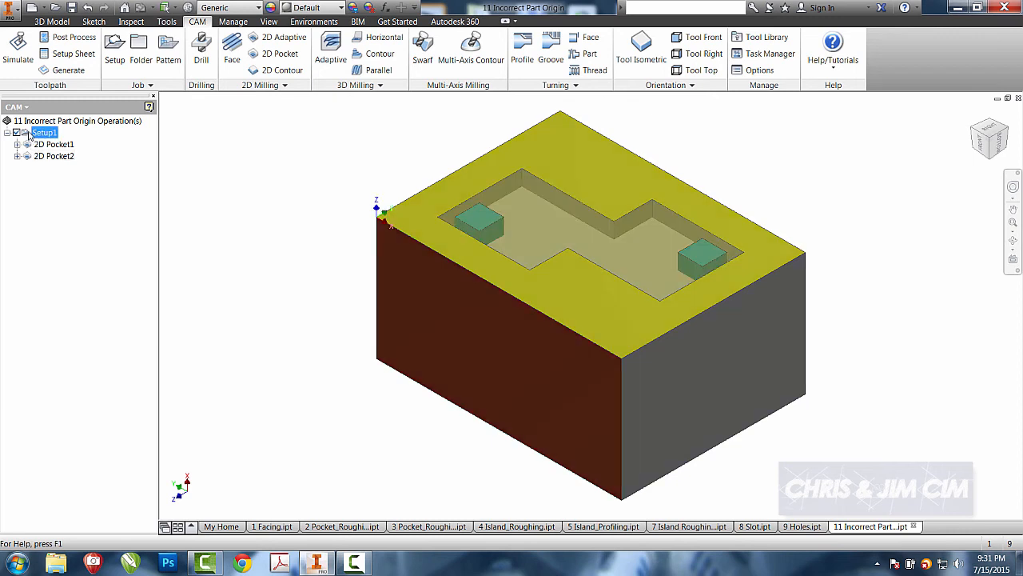
Simulate Setup1 with both pockets, view the final result and replay it.
click(18, 48)
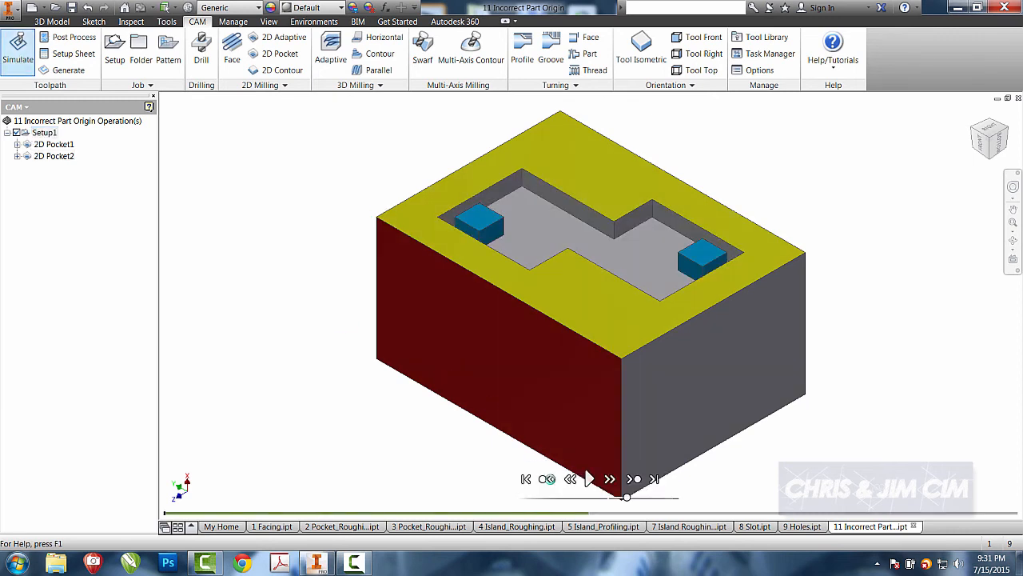
click(588, 478)
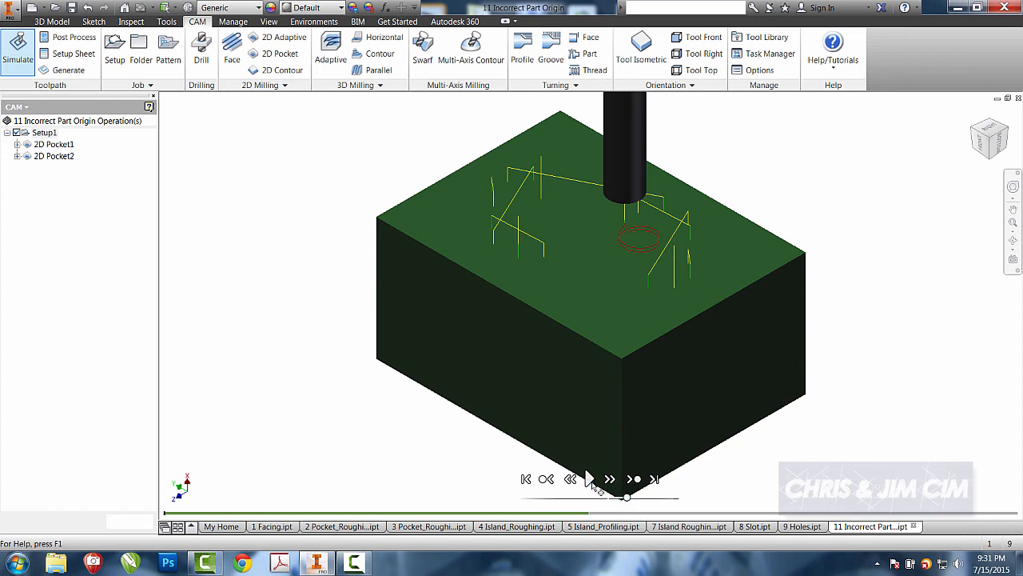
click(610, 478)
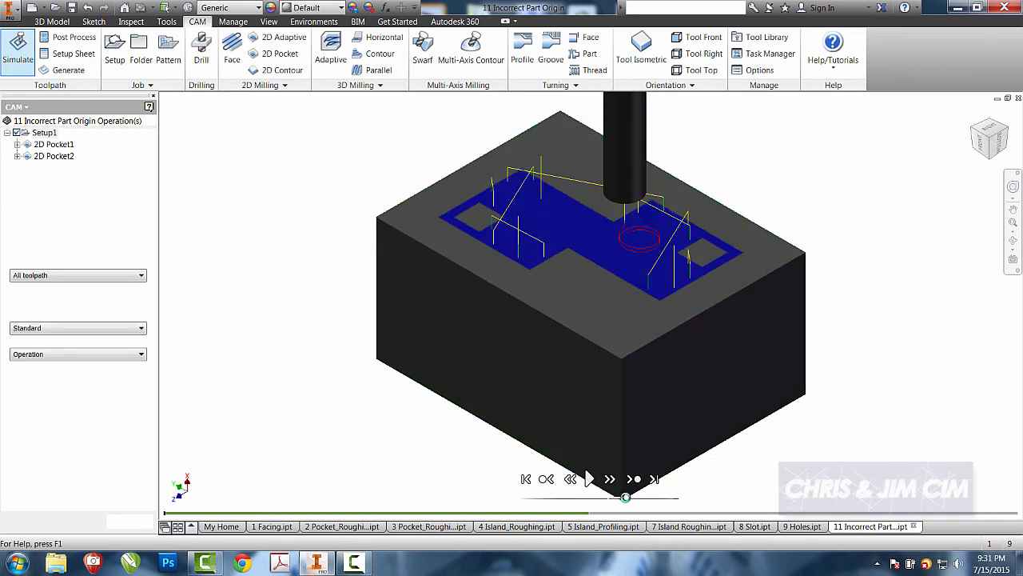
click(588, 478)
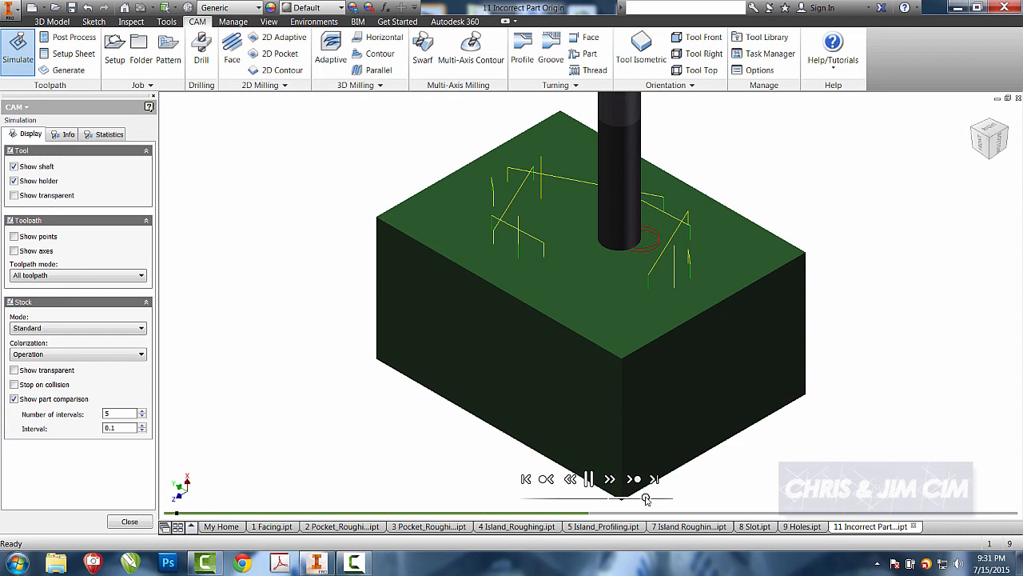